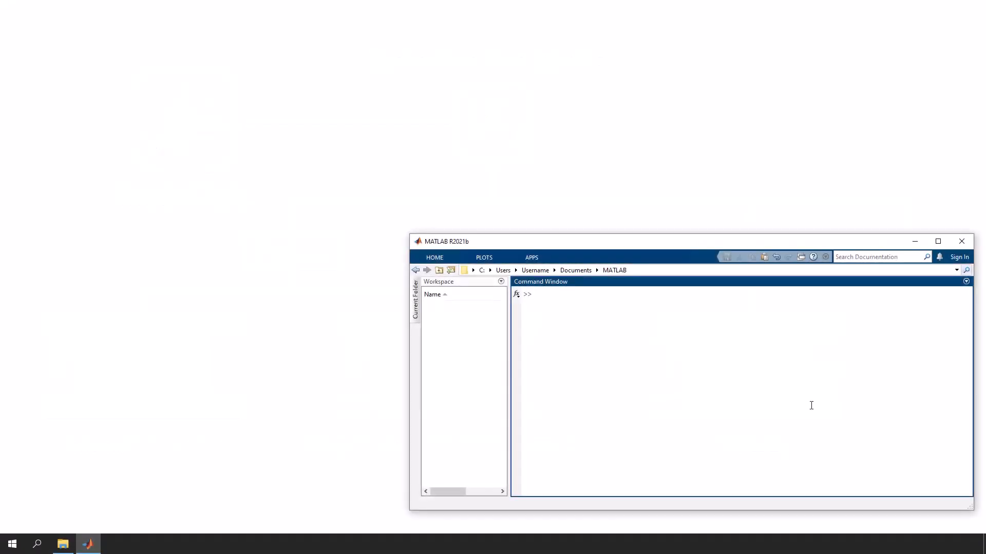
- Connect MATLAB to ModelDesk via actxserver('ModelDesk.Application') as MyApplication
{"action": "left_click", "coordinate": [691, 295]}
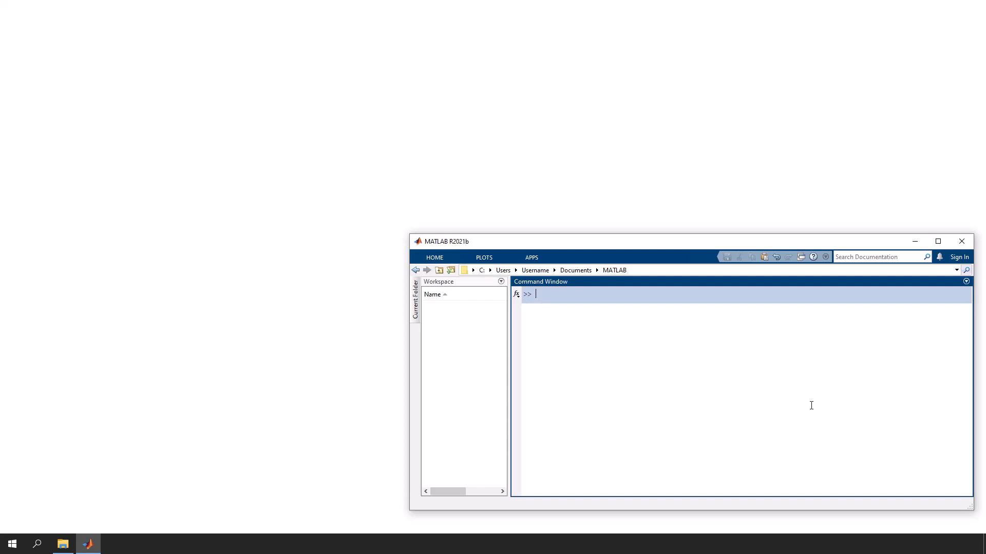
{"action": "type", "text": "MyApplication = actxserver('ModelDesk.Application')"}
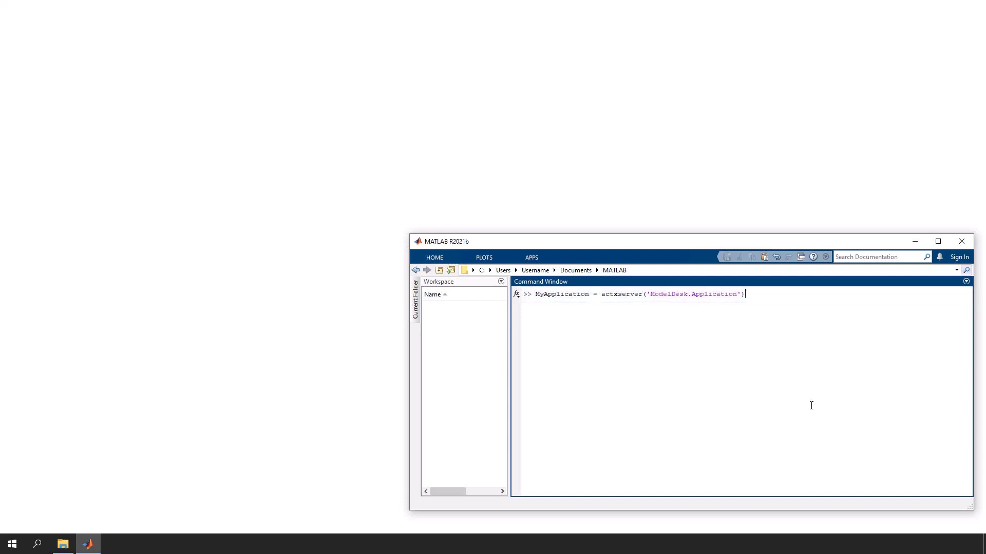
{"action": "key", "text": "Return"}
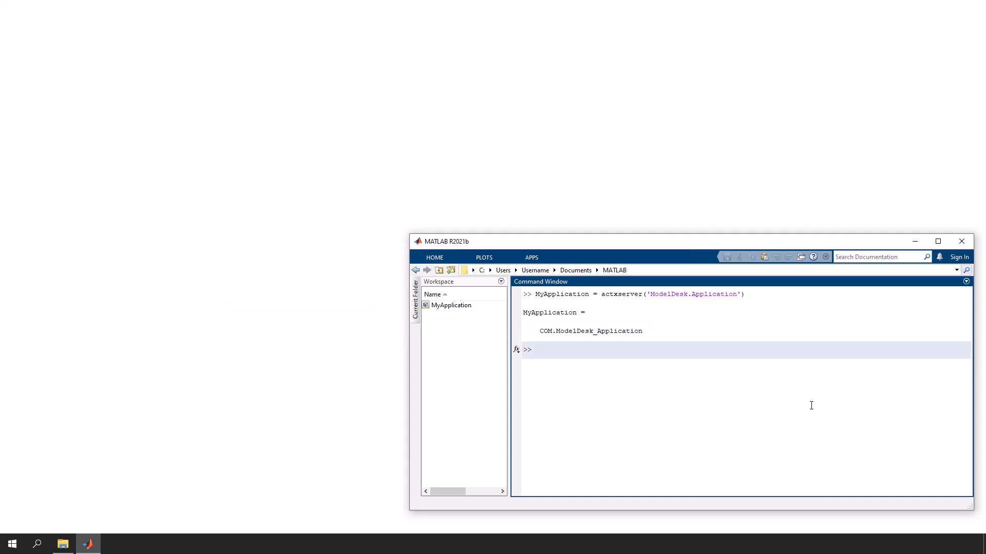
- Make ModelDesk visible with MyApplication.Visible = true and check the project folder path
{"action": "type", "text": "MyApplication.Visible = true"}
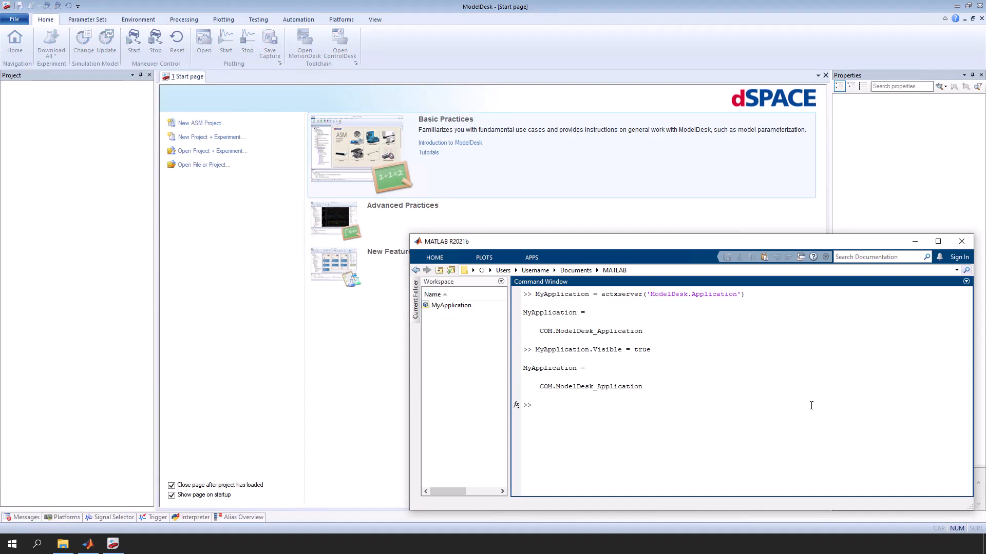
{"action": "mouse_move", "coordinate": [80, 534]}
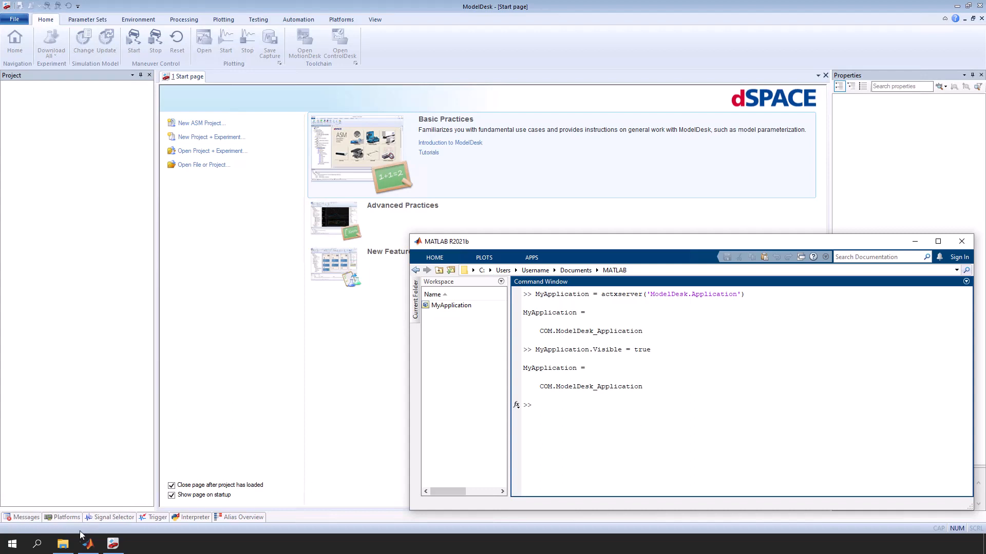
{"action": "left_click", "coordinate": [63, 544]}
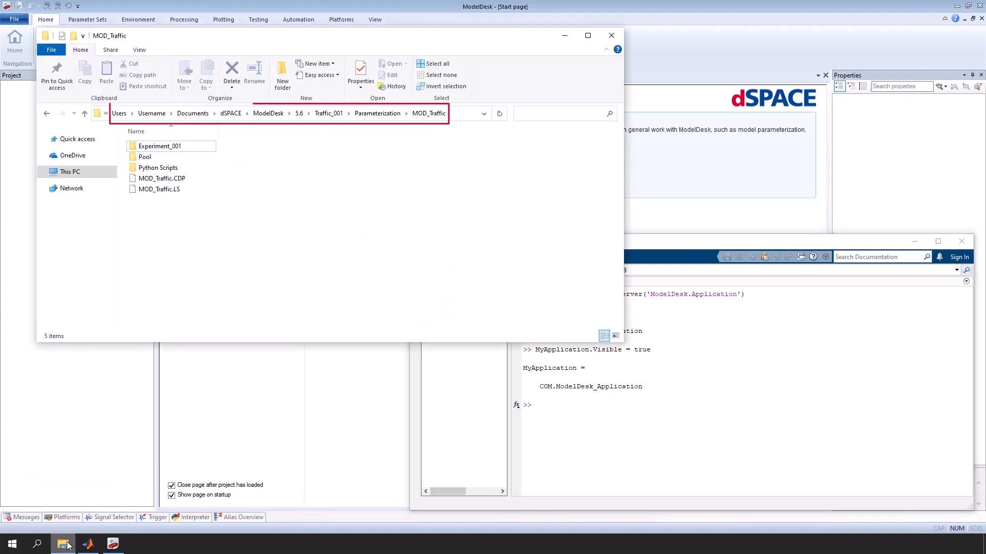
{"action": "left_click", "coordinate": [162, 178]}
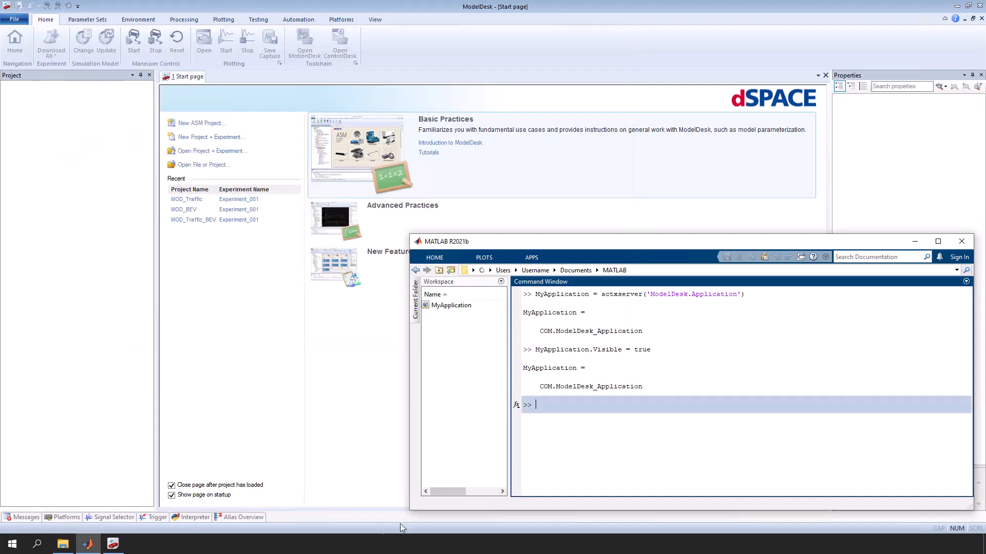
- Open the MOD_Traffic project via MyApplication.OpenProject and keep it as MyProject
{"action": "type", "text": "MyProject ="}
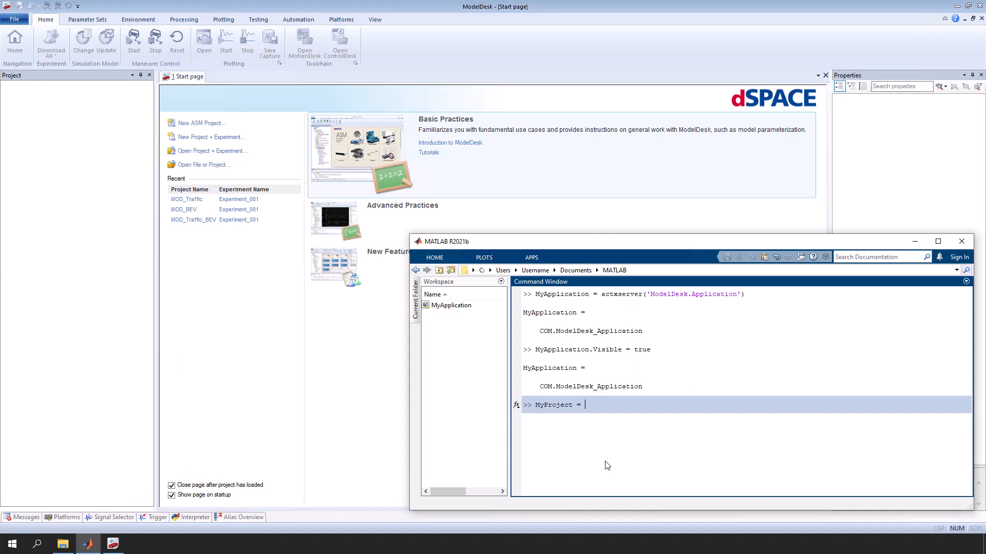
{"action": "type", "text": "My"}
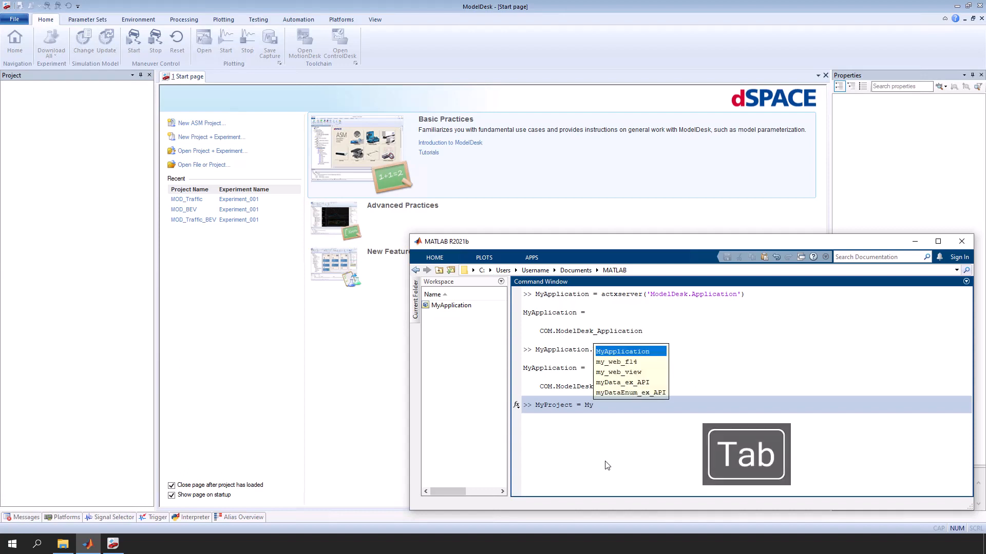
{"action": "key", "text": "Tab"}
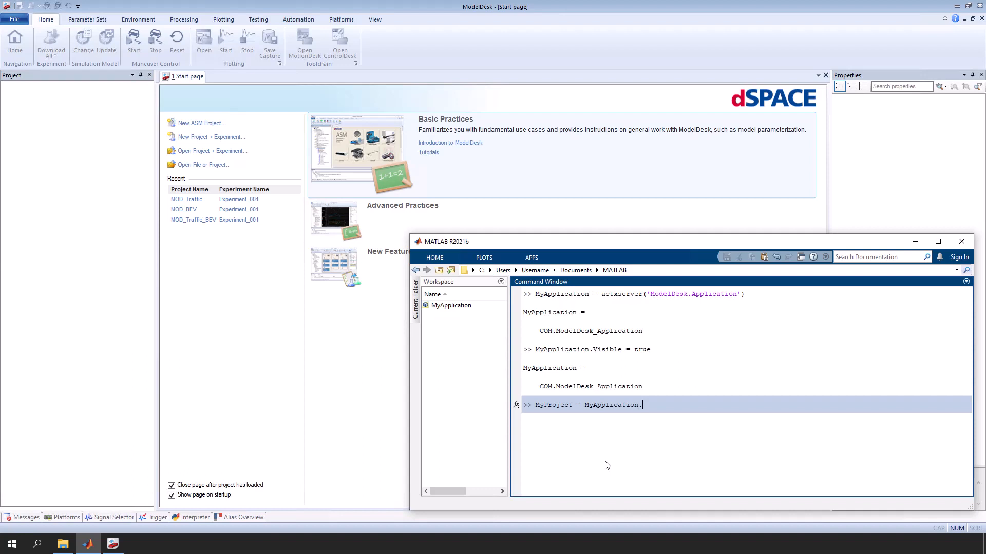
{"action": "key", "text": "Tab"}
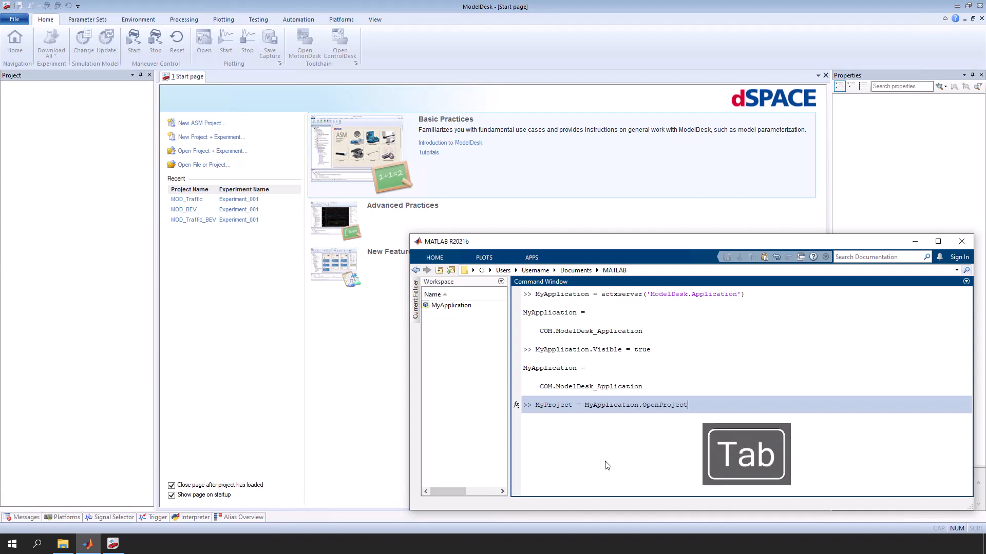
{"action": "key", "text": "Tab"}
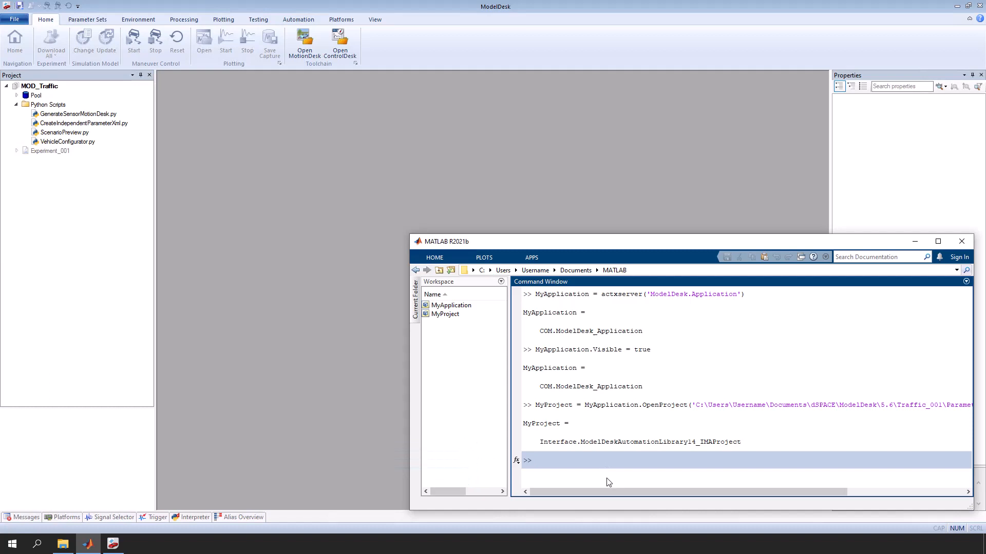
- Get Experiments.Item(0) as MyExperiment and activate it as MyActiveExperiment
{"action": "type", "text": "MyExperiment = MyProject.Experiments.Item(0)"}
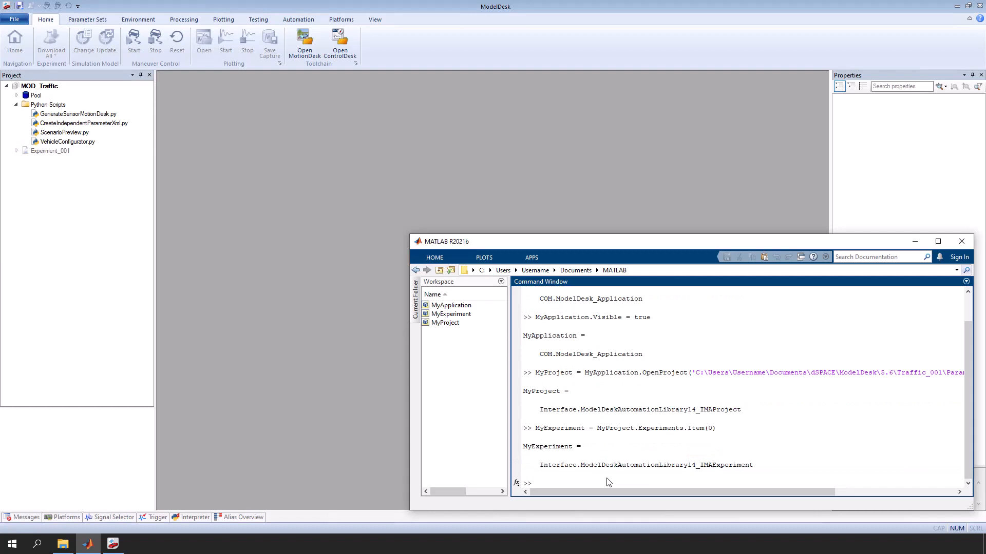
{"action": "left_click", "coordinate": [50, 150]}
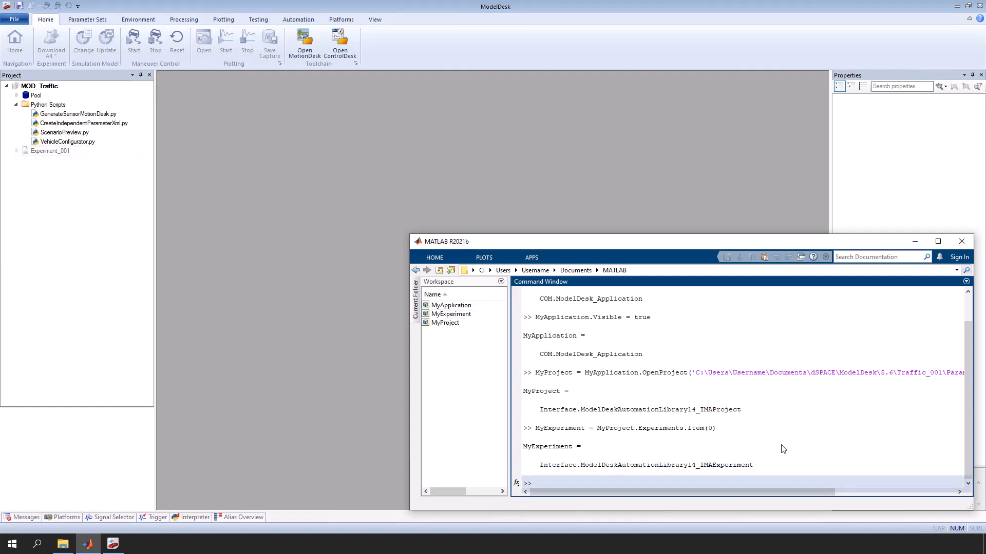
{"action": "key", "text": "Return"}
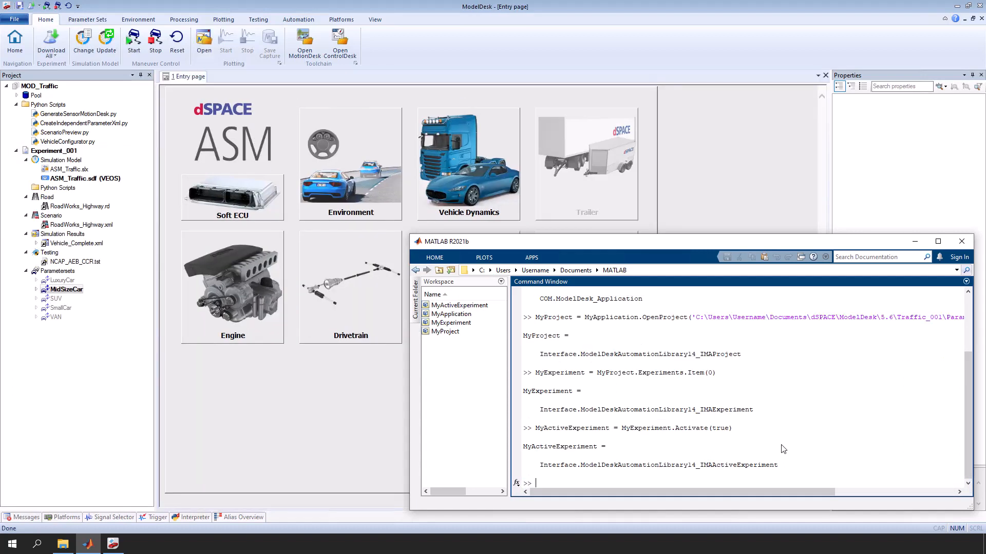
- Get the 'SUV' parameter set as MyParameterset and activate it as MyActiveParameterset
{"action": "left_click", "coordinate": [57, 270]}
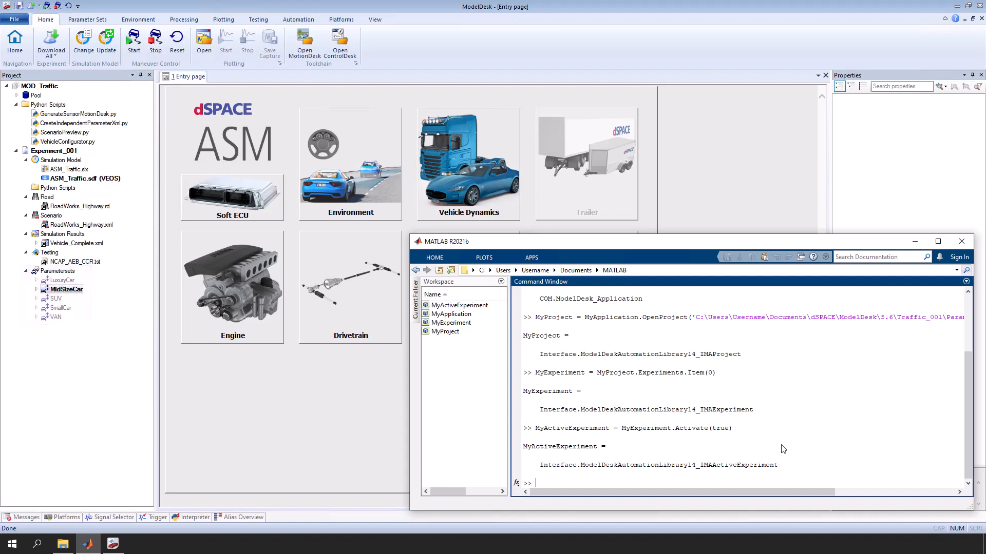
{"action": "type", "text": "MyParameterset = MyActiveExperiment.ParameterSets.Item('SUV')"}
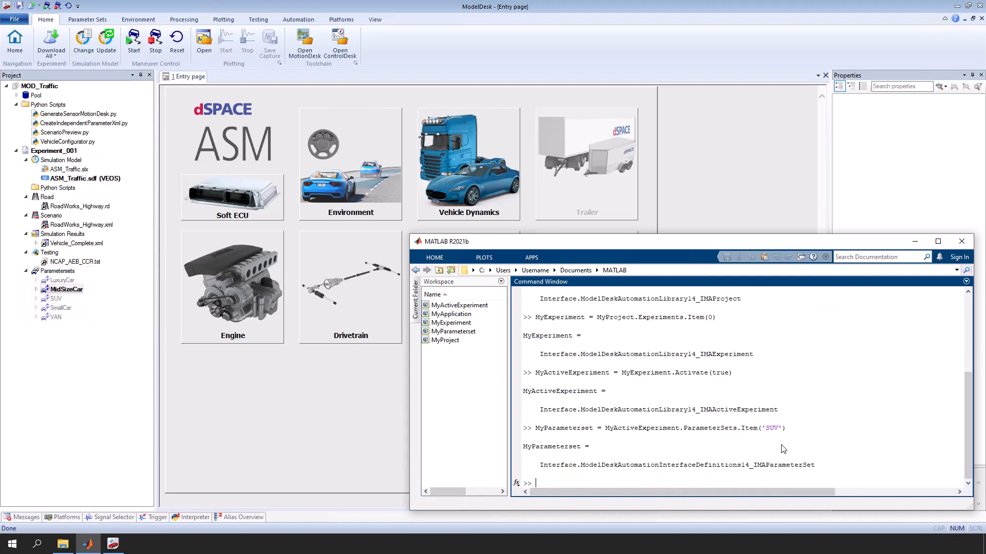
{"action": "left_click", "coordinate": [55, 298]}
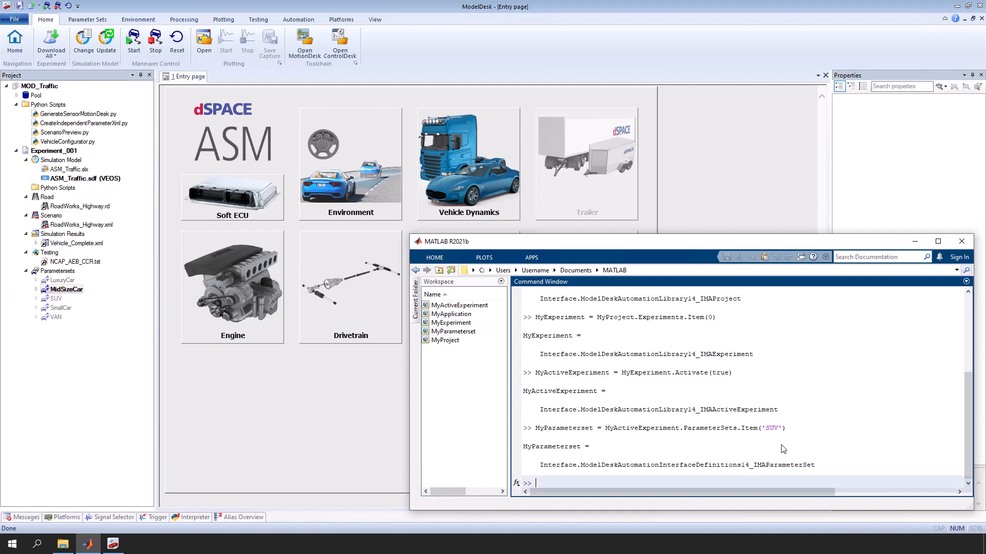
{"action": "key", "text": "Return"}
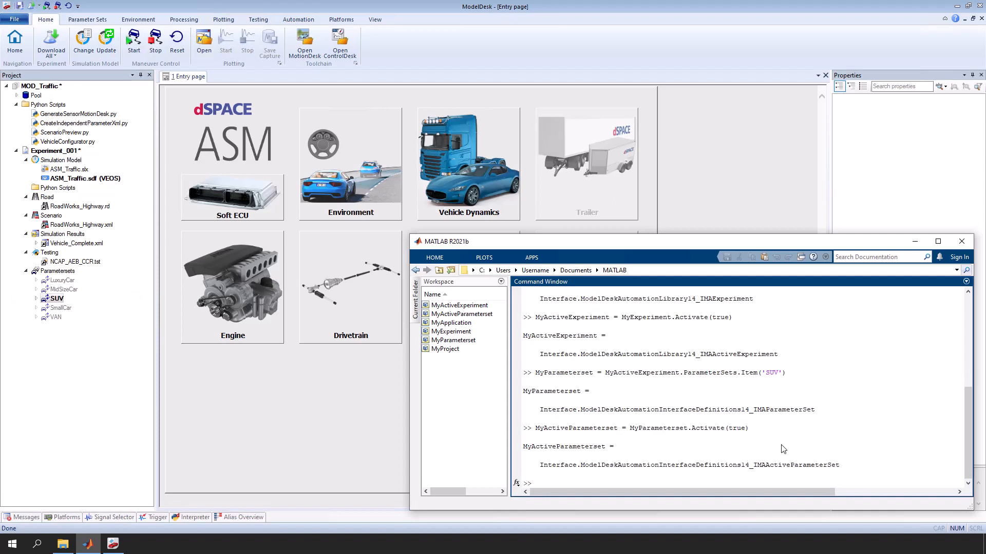
- In ModelDesk's SUV set, drill into Vehicle Dynamics > Body and Wheels > Aerodynamics page
{"action": "left_click", "coordinate": [56, 298]}
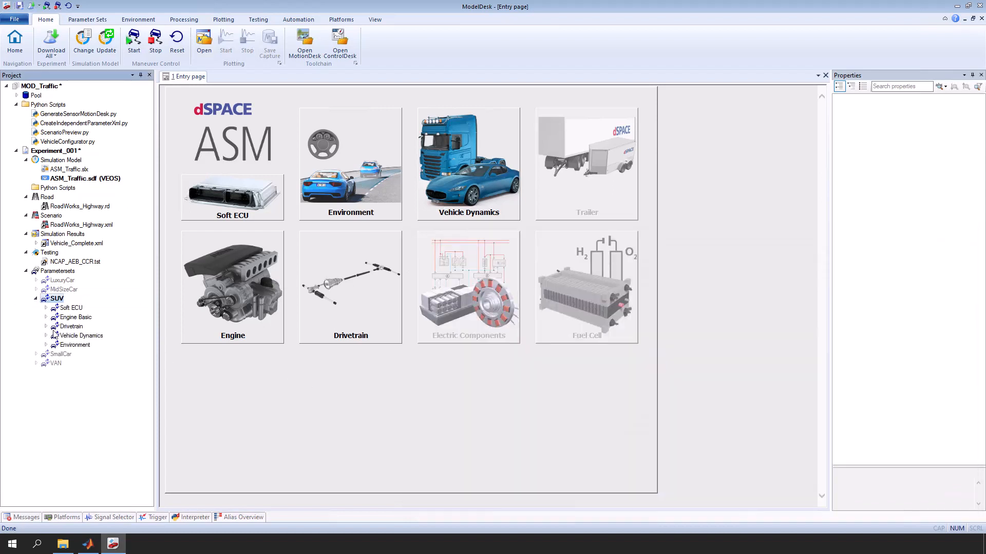
{"action": "double_click", "coordinate": [90, 345]}
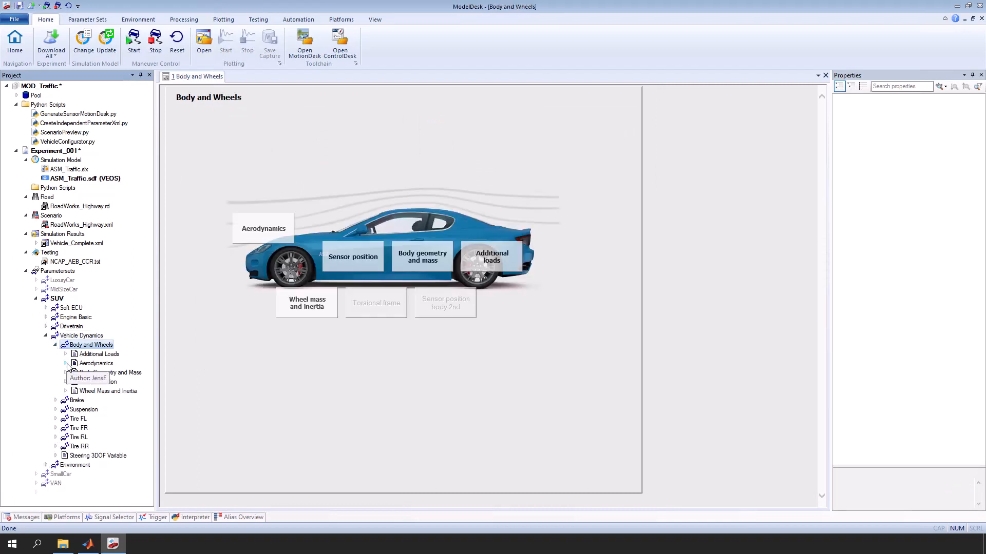
{"action": "double_click", "coordinate": [97, 363]}
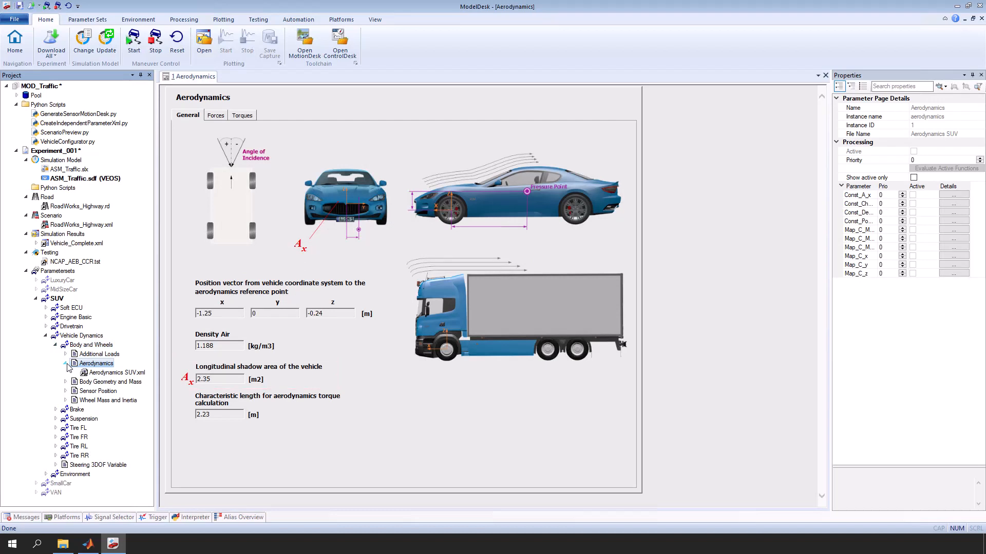
{"action": "mouse_move", "coordinate": [284, 374]}
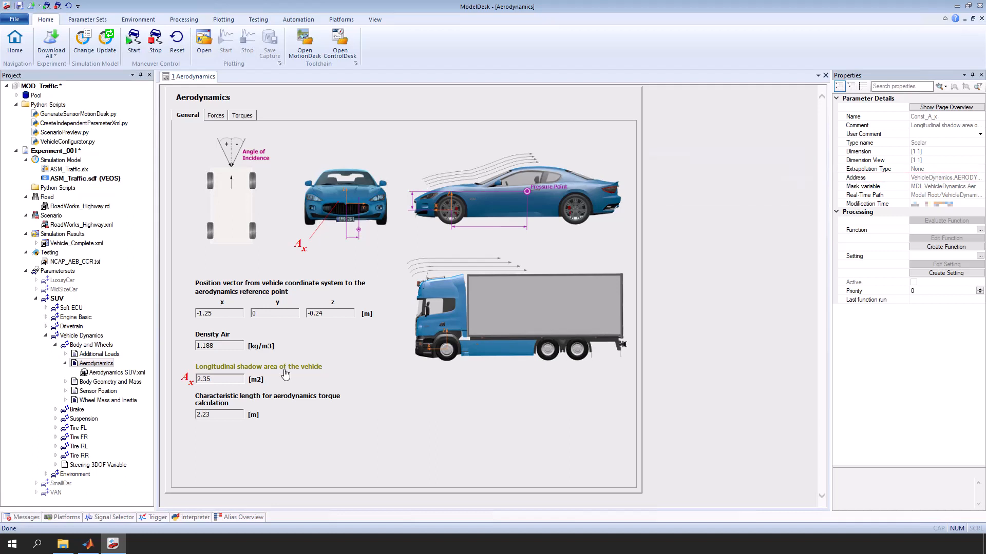
{"action": "mouse_move", "coordinate": [749, 306]}
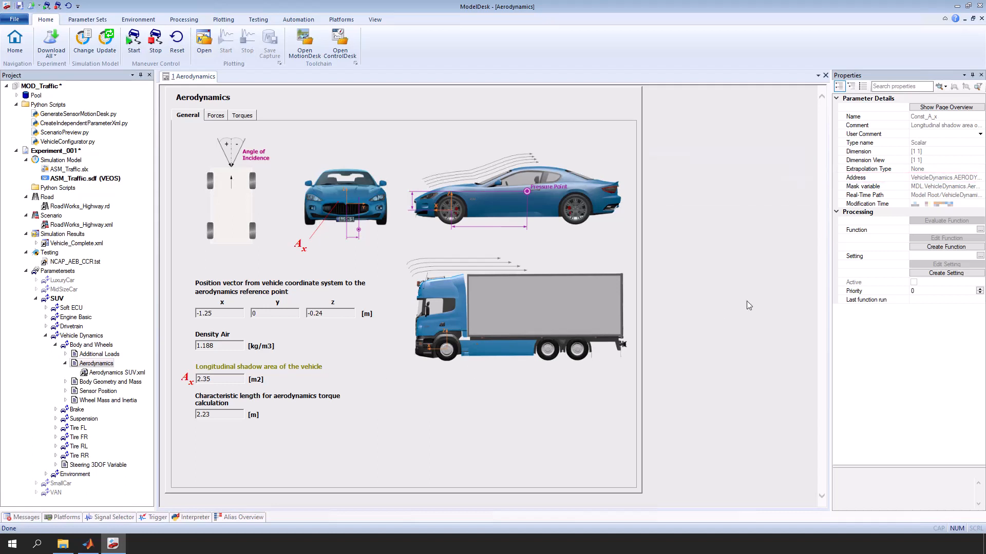
- Show the shadow area parameter's Address explanation (Const_A_x), then return to MATLAB
{"action": "left_click", "coordinate": [855, 177]}
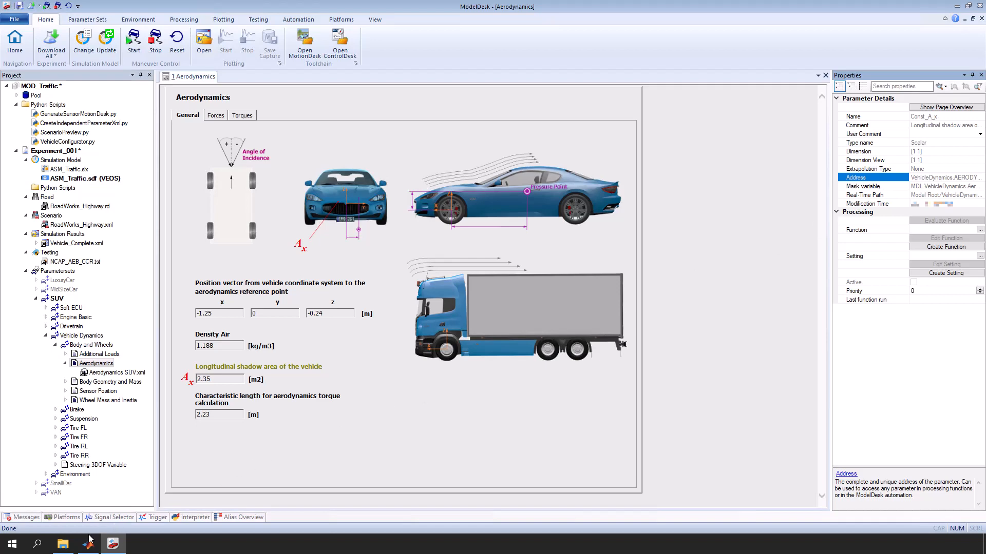
{"action": "left_click", "coordinate": [88, 544]}
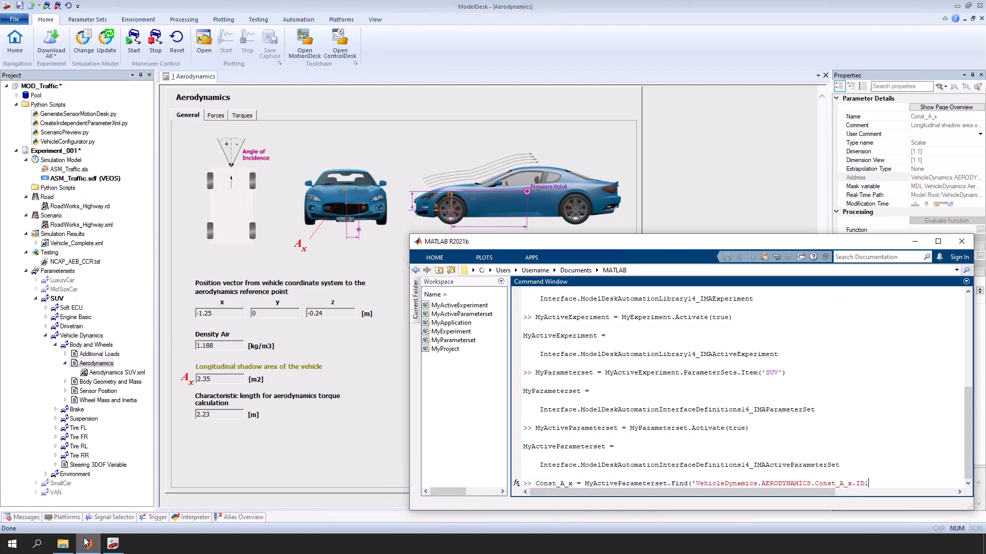
- Find Const_A_x in MyActiveParameterset, list its struct fields (value 2.35), and scale it by 1.1
{"action": "type", "text": "')"}
{"action": "key", "text": "Return"}
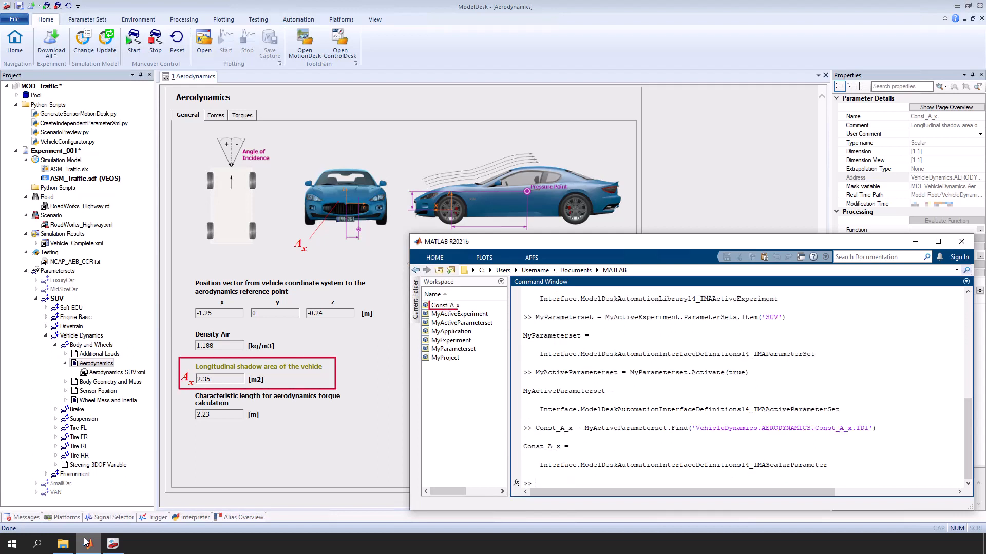
{"action": "type", "text": "struct(Const_A_x)"}
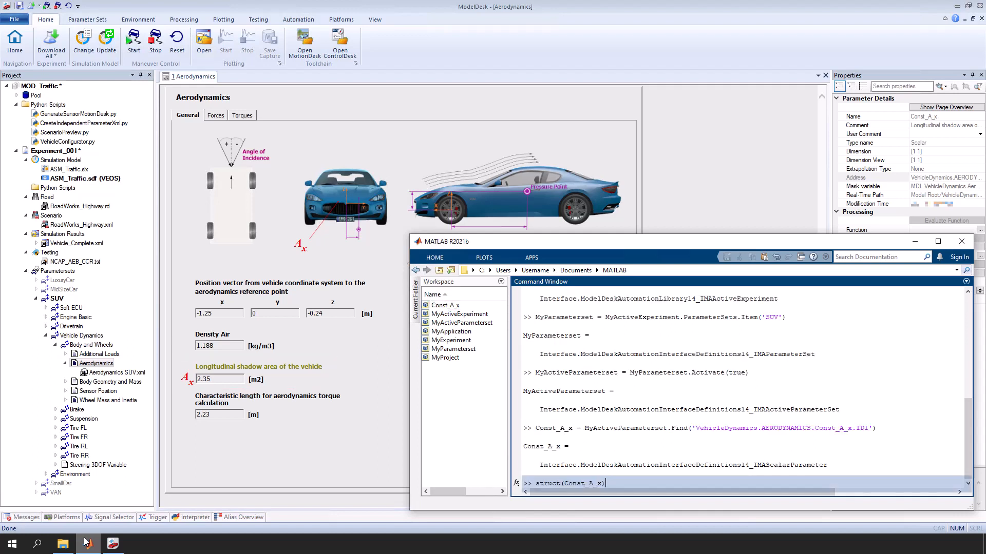
{"action": "key", "text": "Return"}
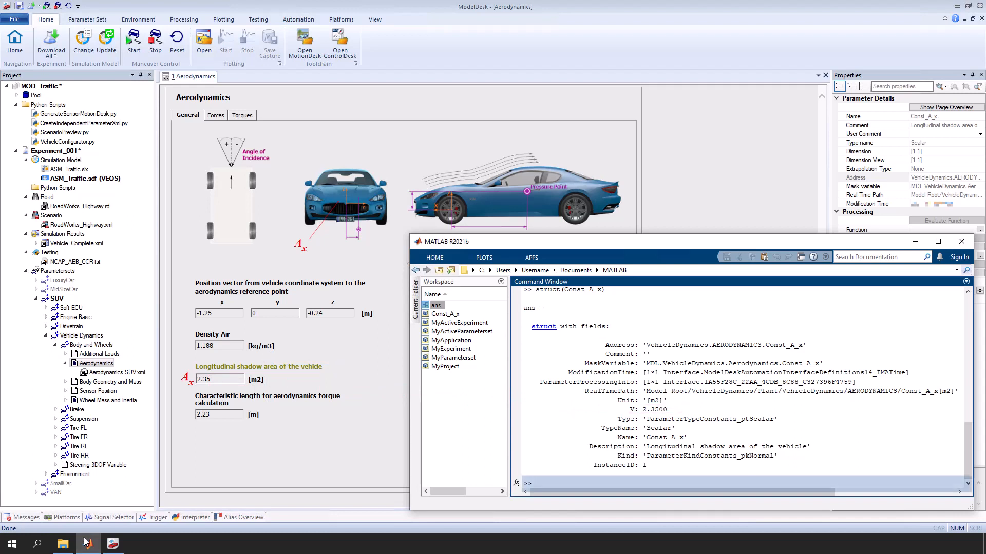
{"action": "key", "text": "Return"}
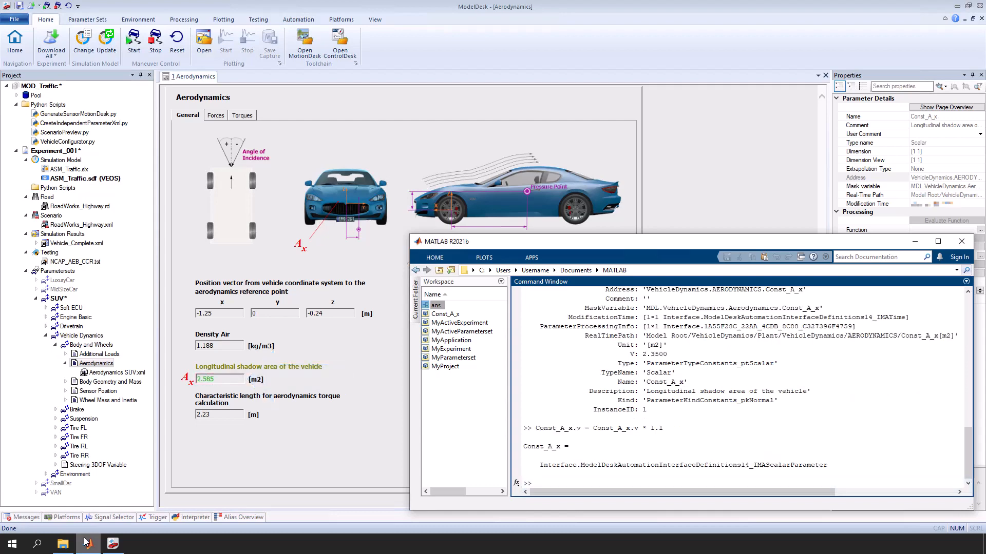
- Save the active SUV parameter set with MyActiveParameterset.Save() and bring up a file browser
{"action": "type", "text": "MyActiveParameterset.Save()"}
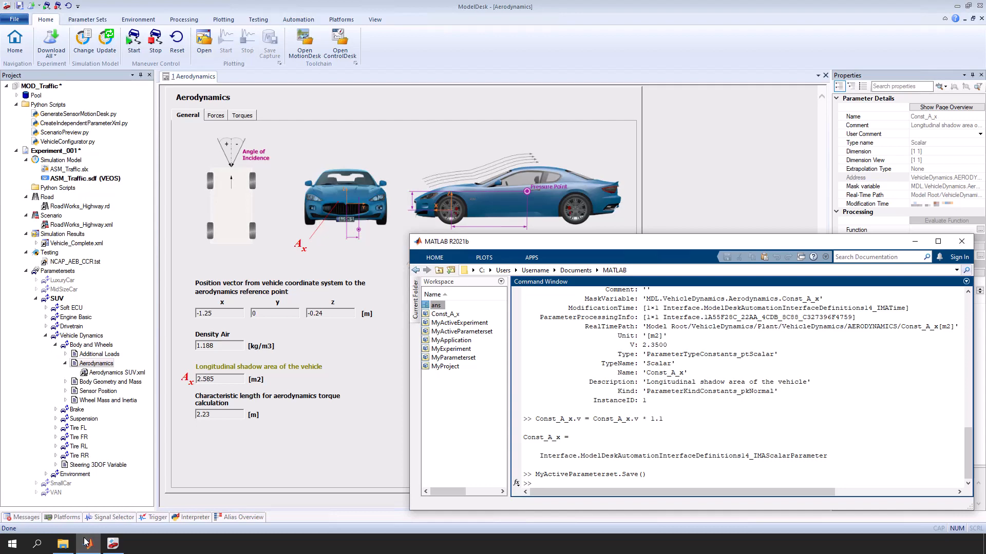
{"action": "left_click", "coordinate": [62, 543]}
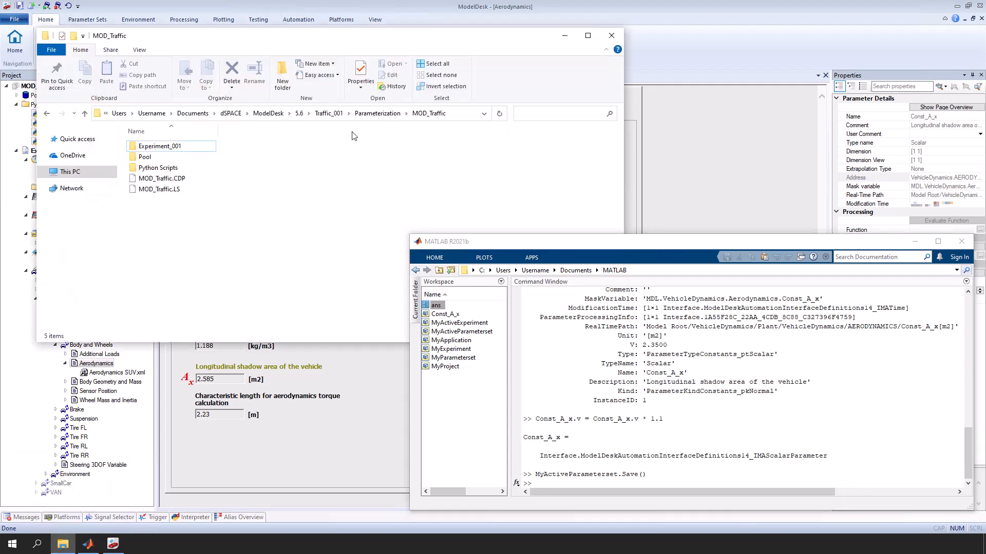
- Navigate to Traffic_001 > Simulation > _MyParameterset, still empty
{"action": "left_click", "coordinate": [377, 113]}
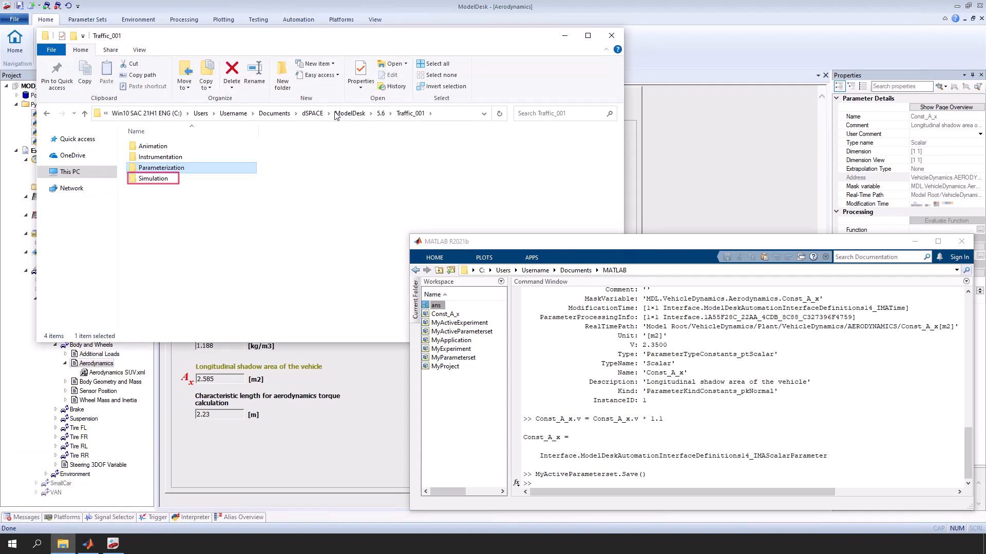
{"action": "double_click", "coordinate": [153, 178]}
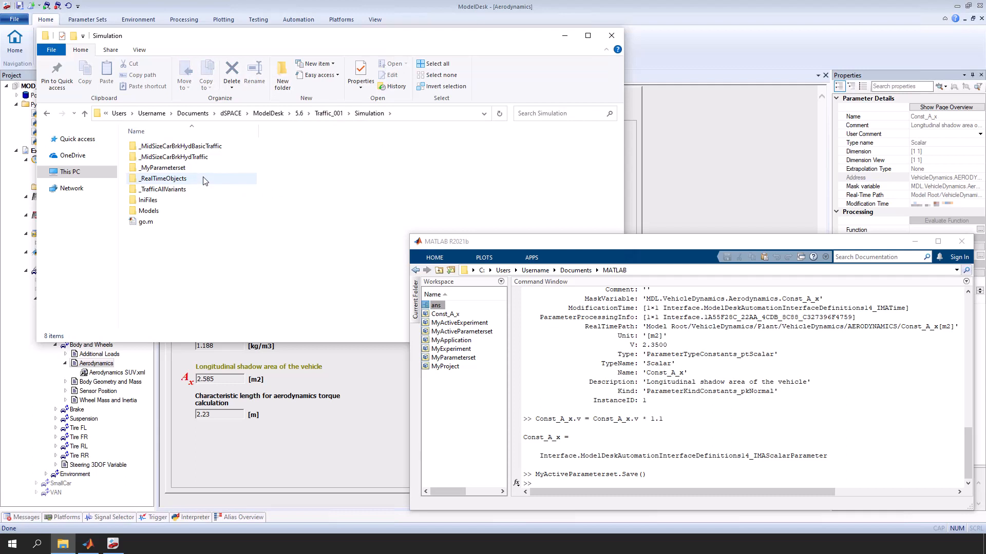
{"action": "left_click", "coordinate": [164, 167]}
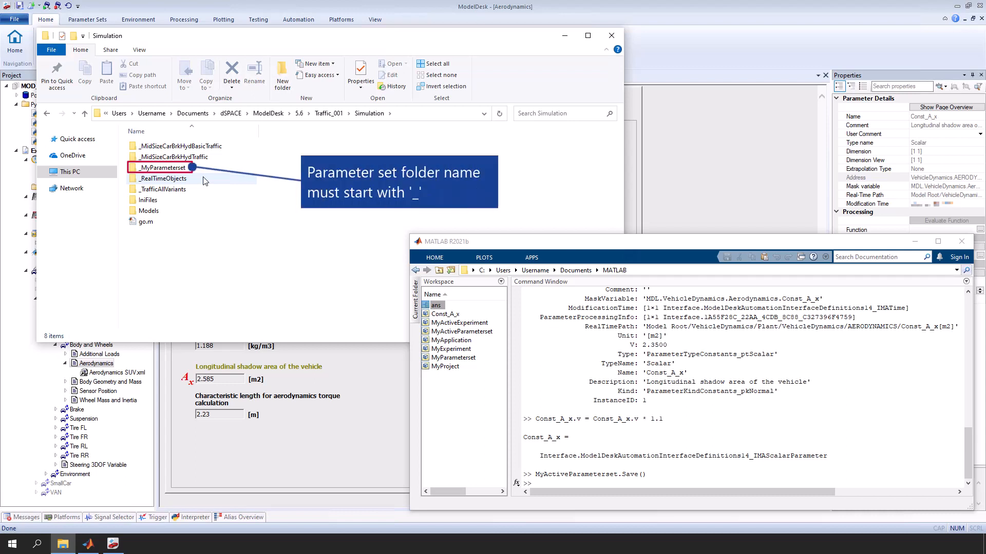
{"action": "double_click", "coordinate": [164, 168]}
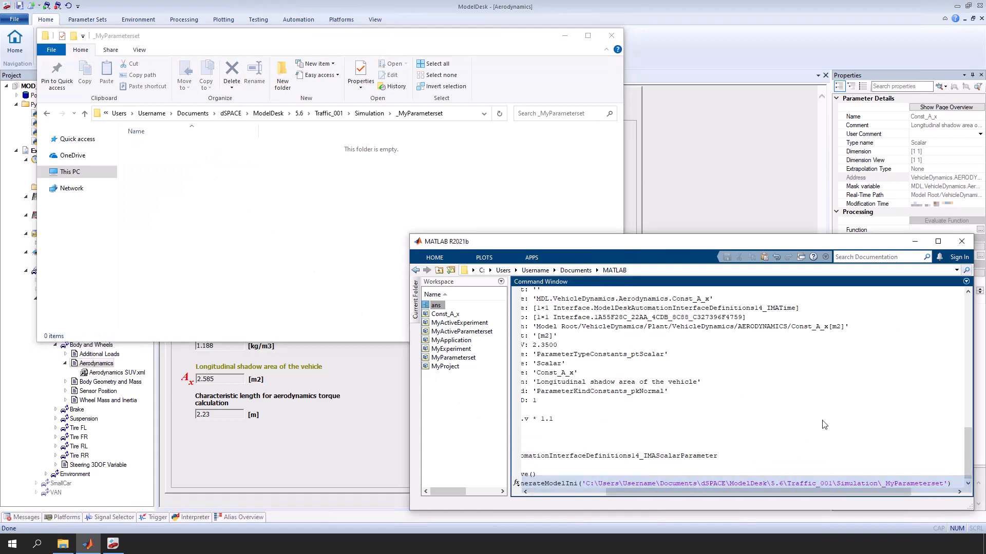
- Run GenerateModelIni into _MyParameterset and open IniFiles > vehicledynamics > aerodynamics.m showing Const_A_x 2.585
{"action": "key", "text": "Return"}
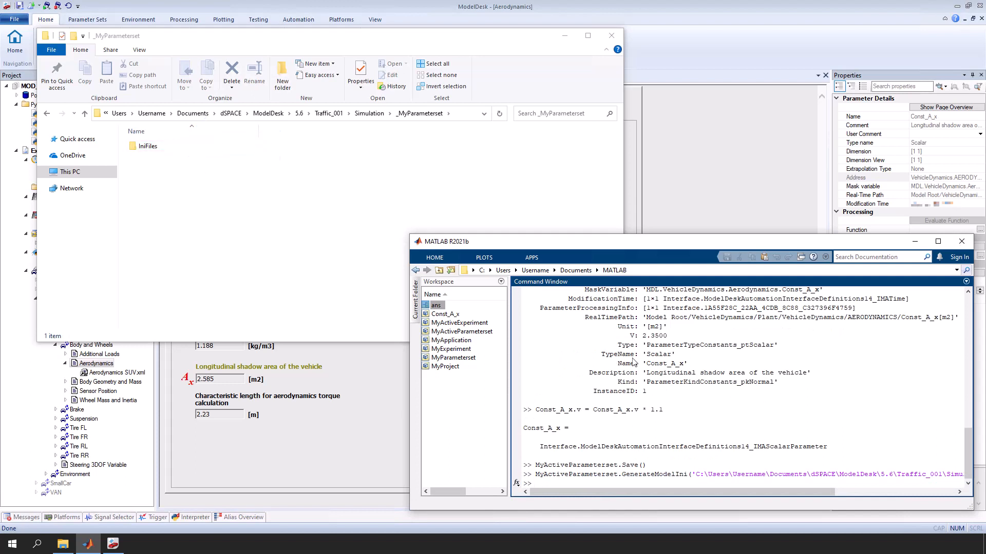
{"action": "double_click", "coordinate": [148, 146]}
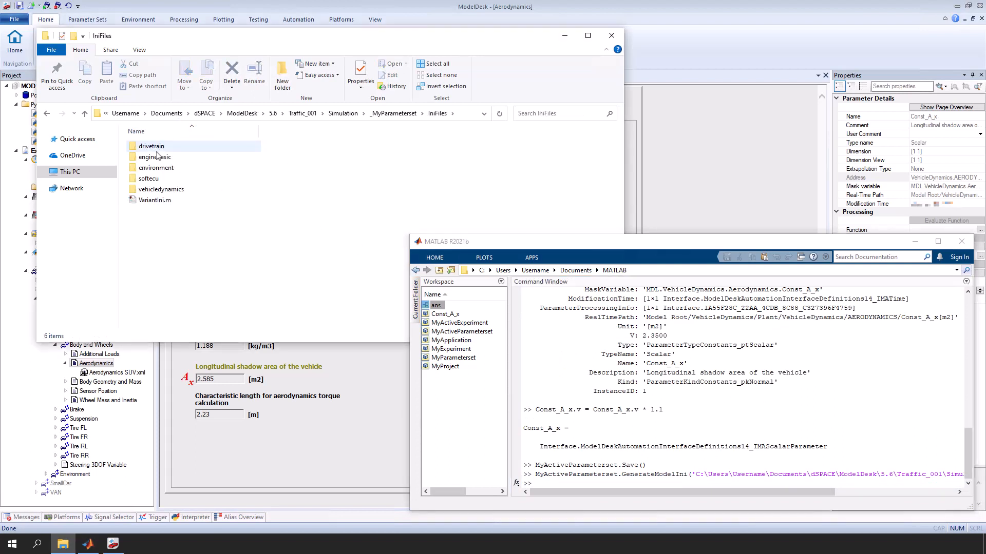
{"action": "double_click", "coordinate": [160, 189]}
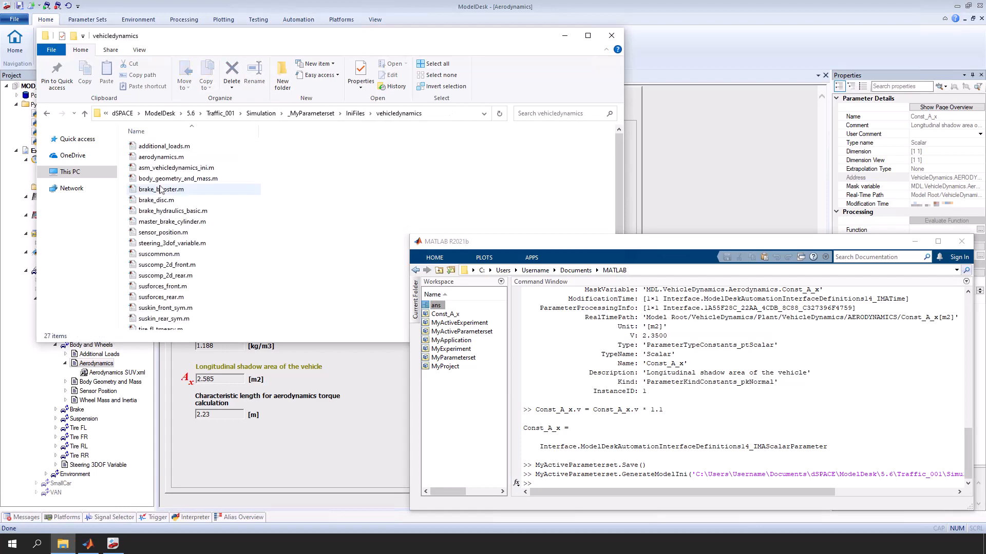
{"action": "double_click", "coordinate": [161, 156]}
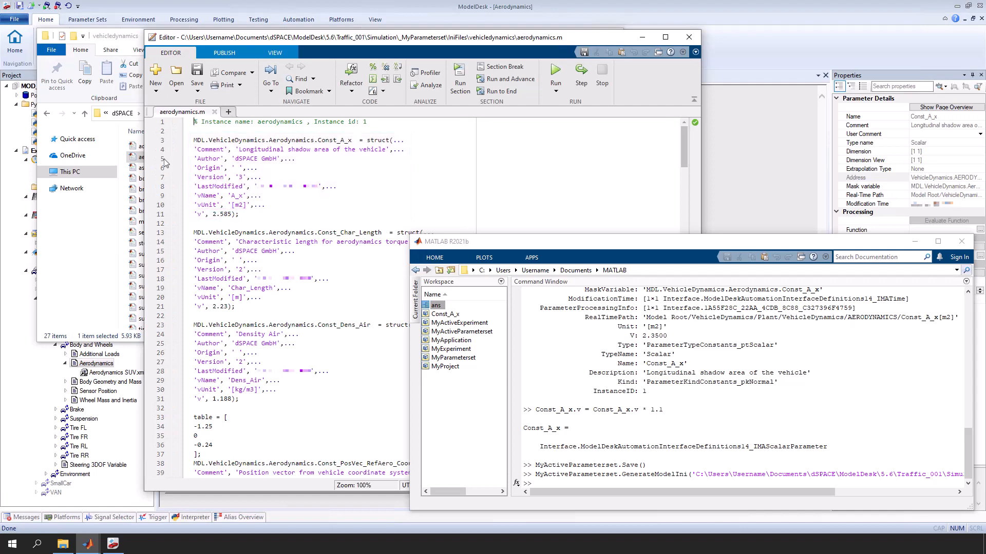
{"action": "mouse_move", "coordinate": [665, 96]}
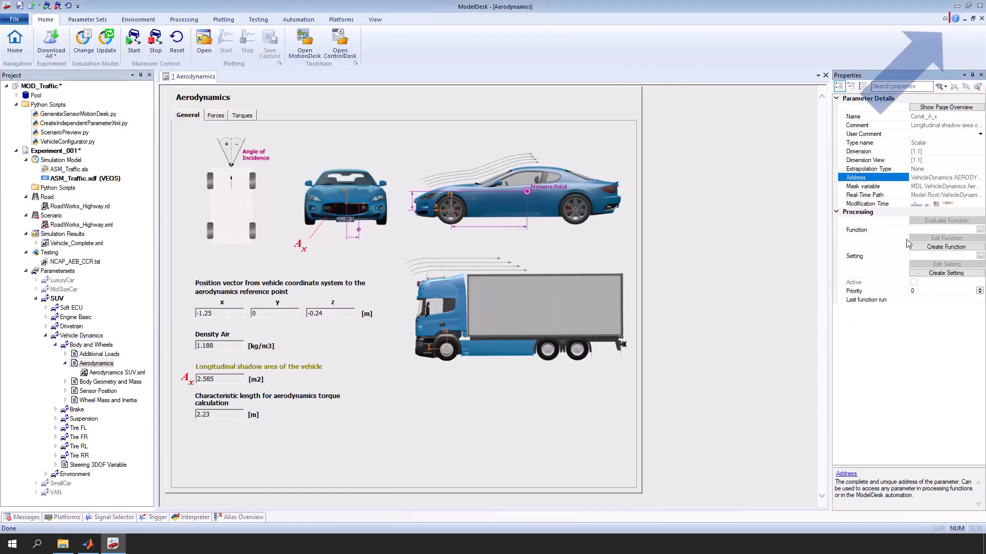
- Close the MATLAB editor windows and bring up dSPACE Help's ModelDesk start page
{"action": "left_click", "coordinate": [955, 17]}
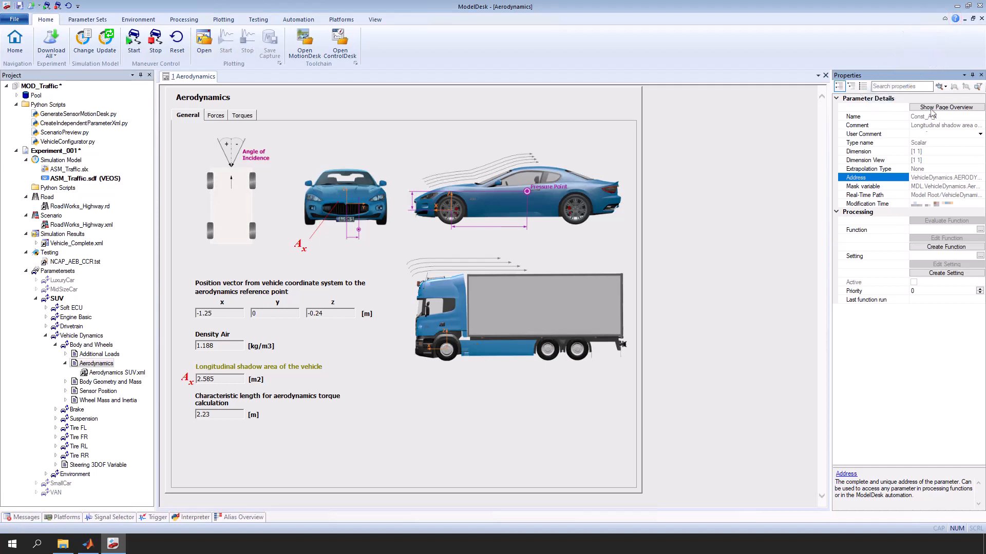
{"action": "left_click", "coordinate": [956, 18]}
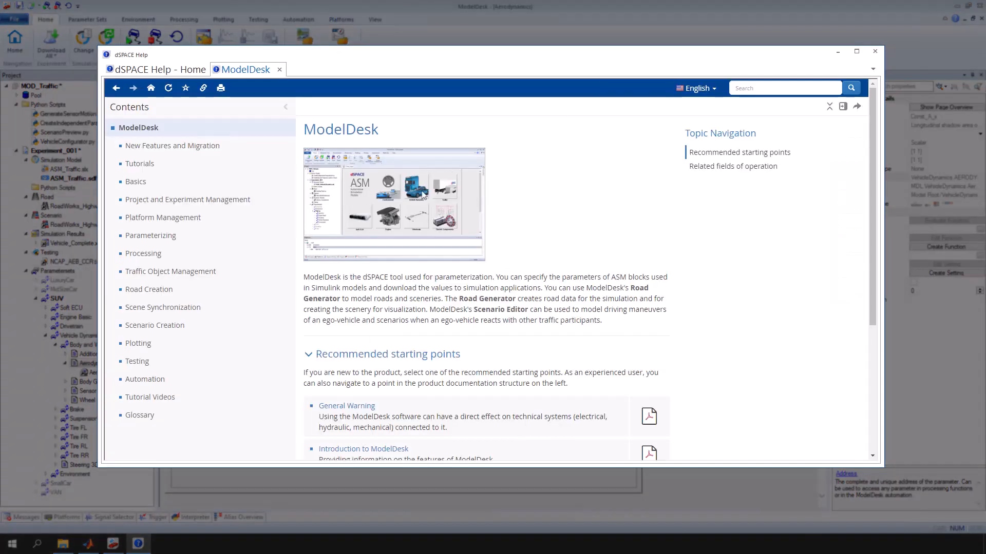
- Read the Automating Using M Files guide and its MATLAB object model example
{"action": "left_click", "coordinate": [145, 379]}
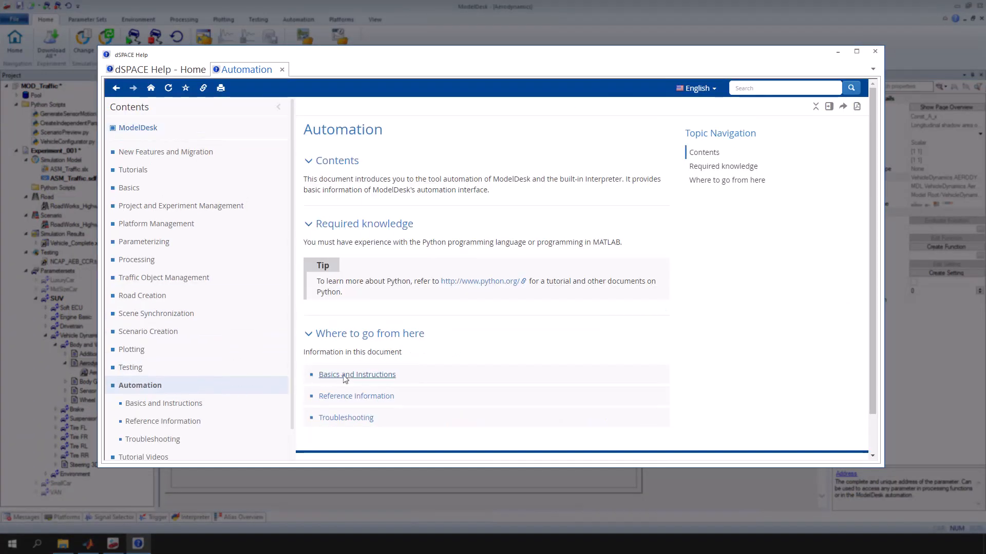
{"action": "left_click", "coordinate": [356, 374]}
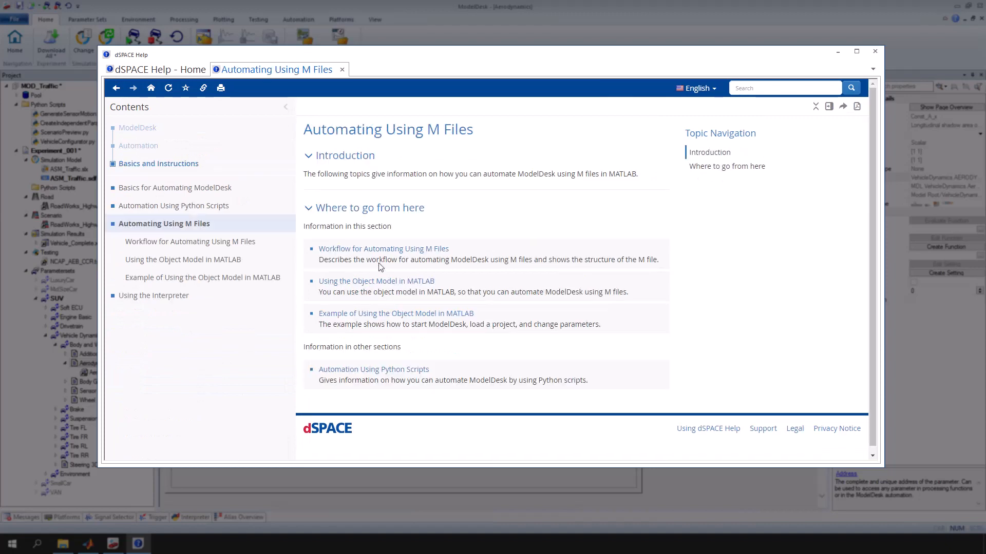
{"action": "left_click", "coordinate": [395, 313]}
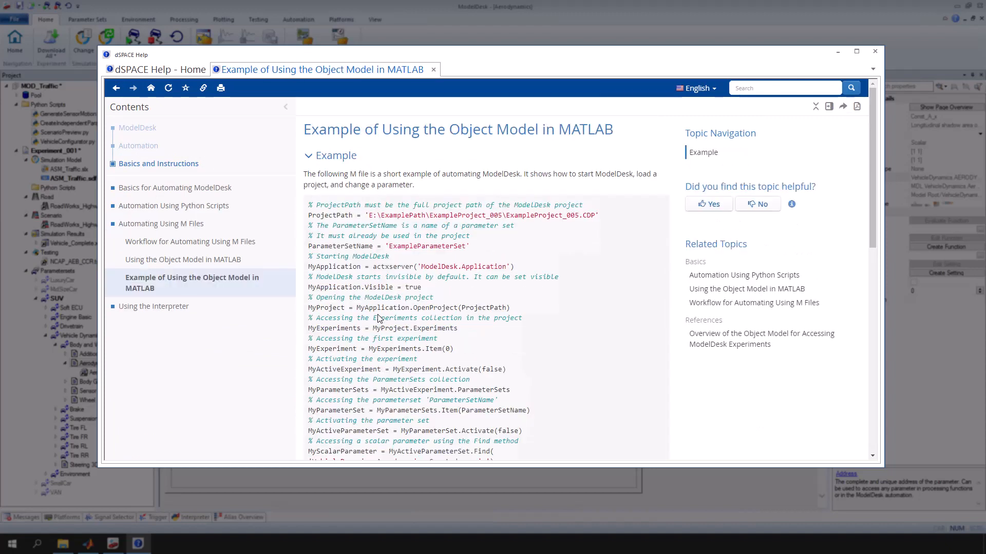
{"action": "scroll", "scroll_direction": "down", "scroll_amount": 3}
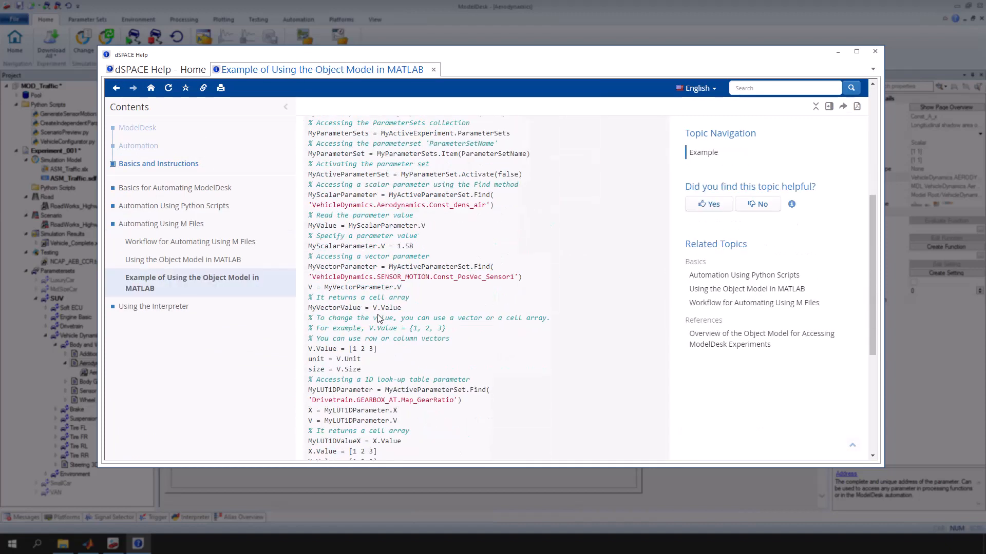
{"action": "scroll", "scroll_direction": "down", "scroll_amount": 3}
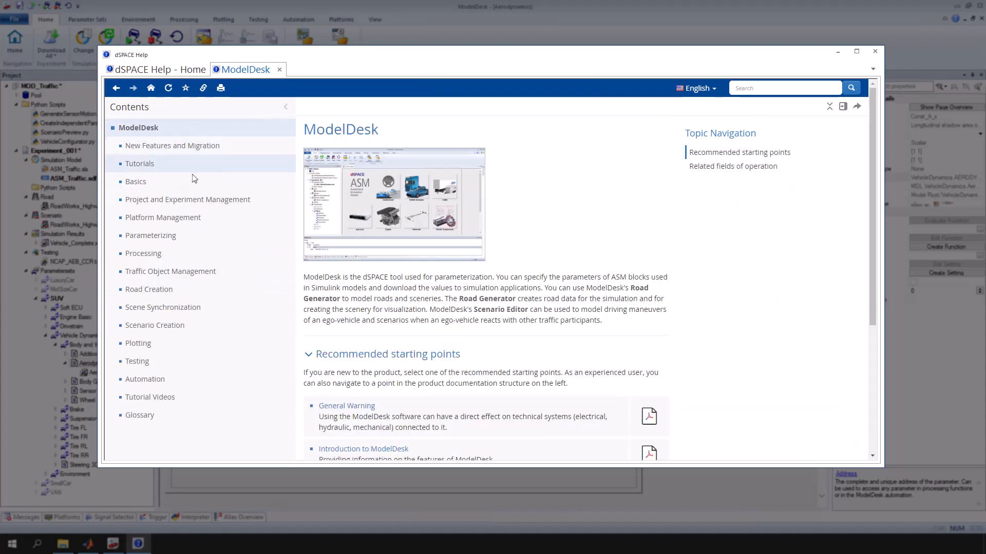
- Go to Project and Experiment Management > Automation, listing ModelDesk experiment-access classes
{"action": "left_click", "coordinate": [187, 200]}
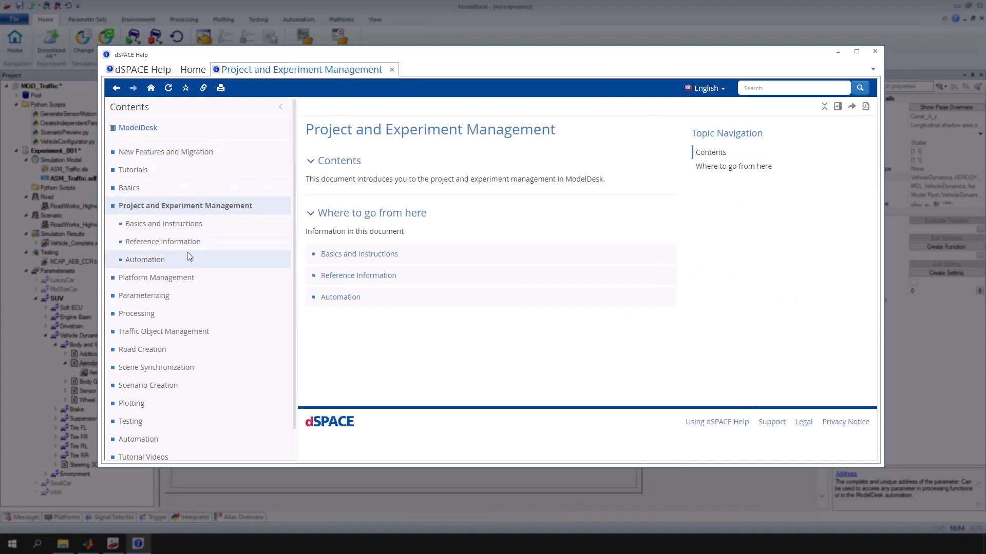
{"action": "left_click", "coordinate": [145, 259]}
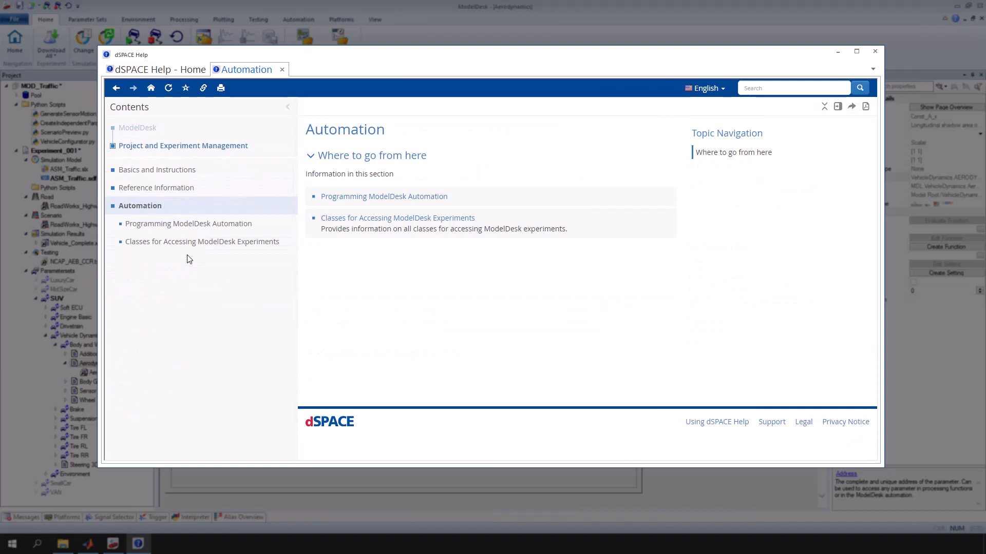